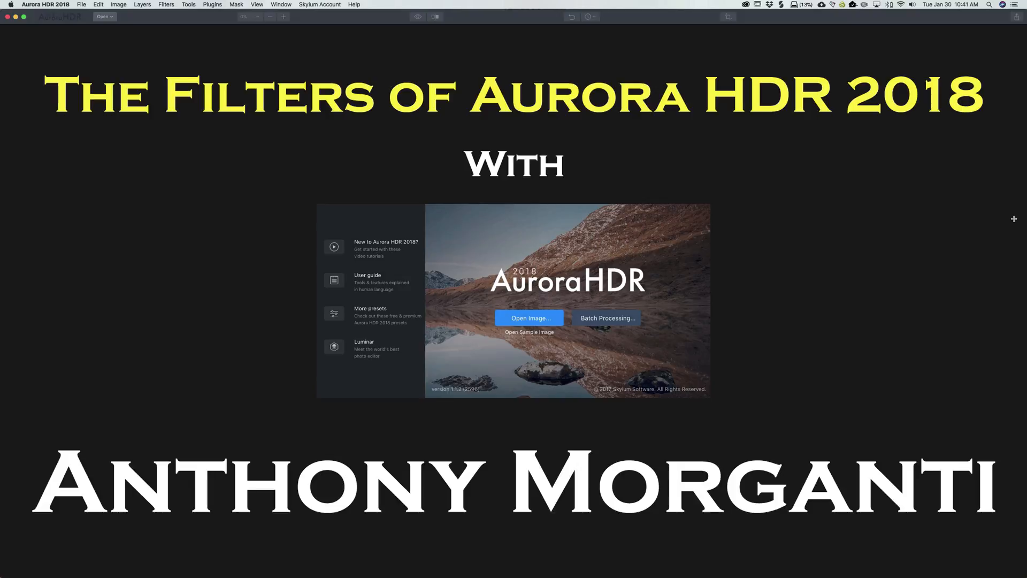
left_click(528, 318)
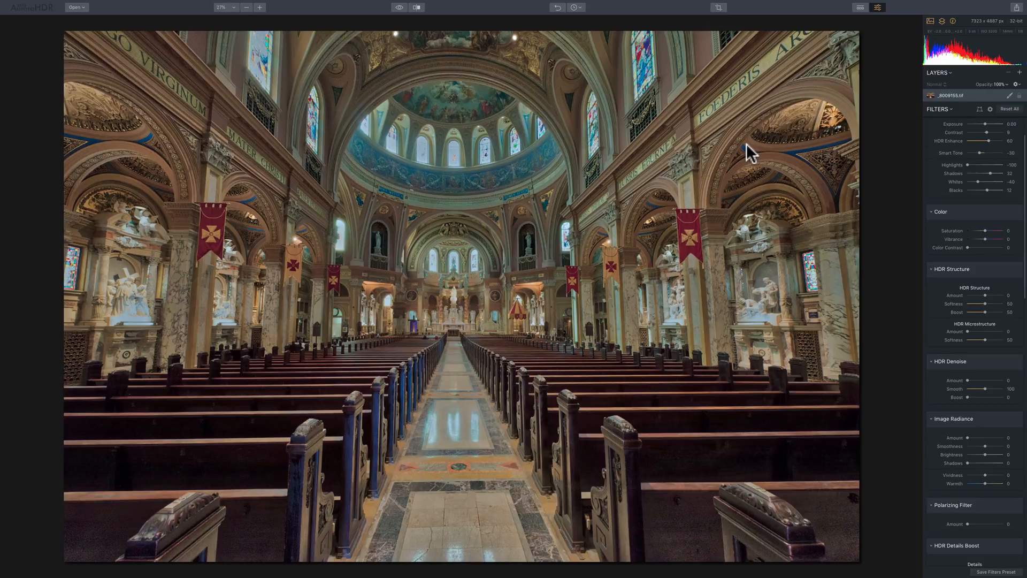
mouse_move(907, 222)
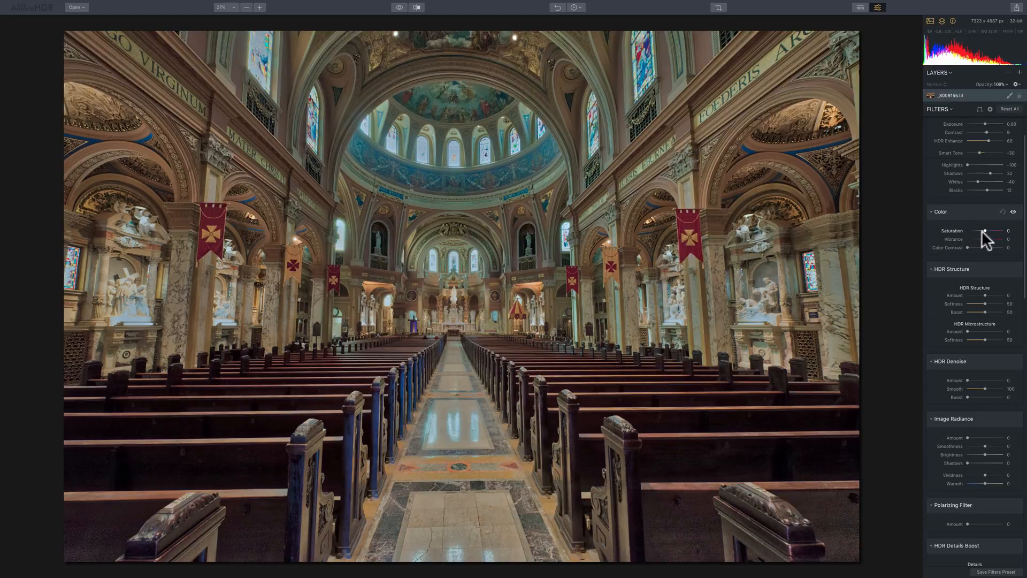
left_click_drag(984, 231, 964, 231)
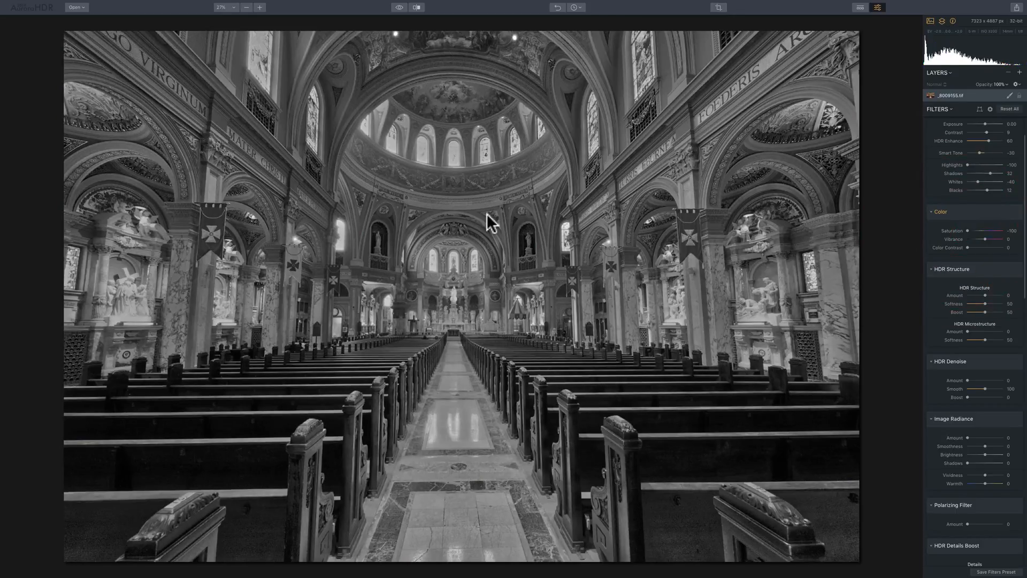
mouse_move(442, 232)
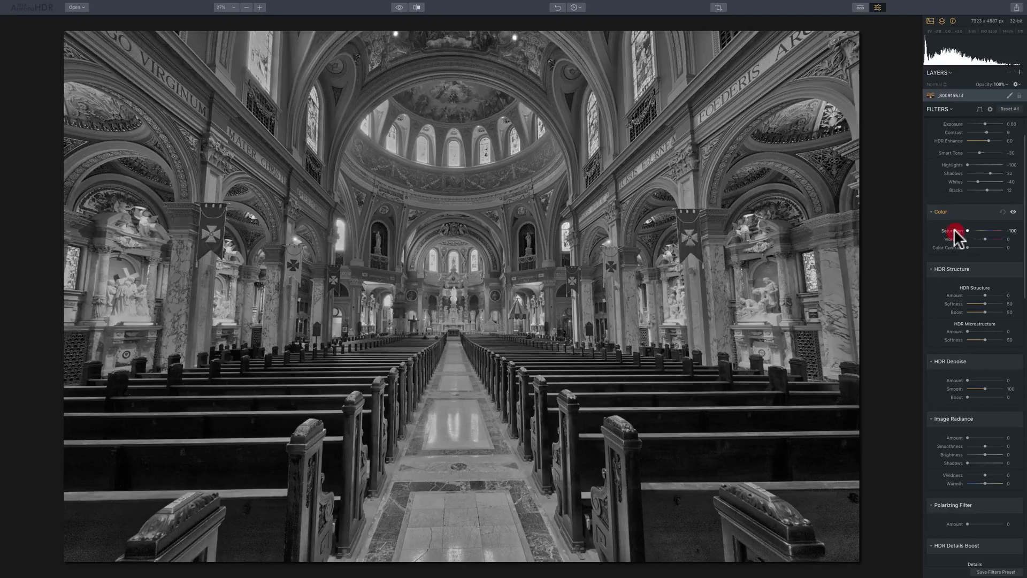
left_click_drag(968, 230, 993, 230)
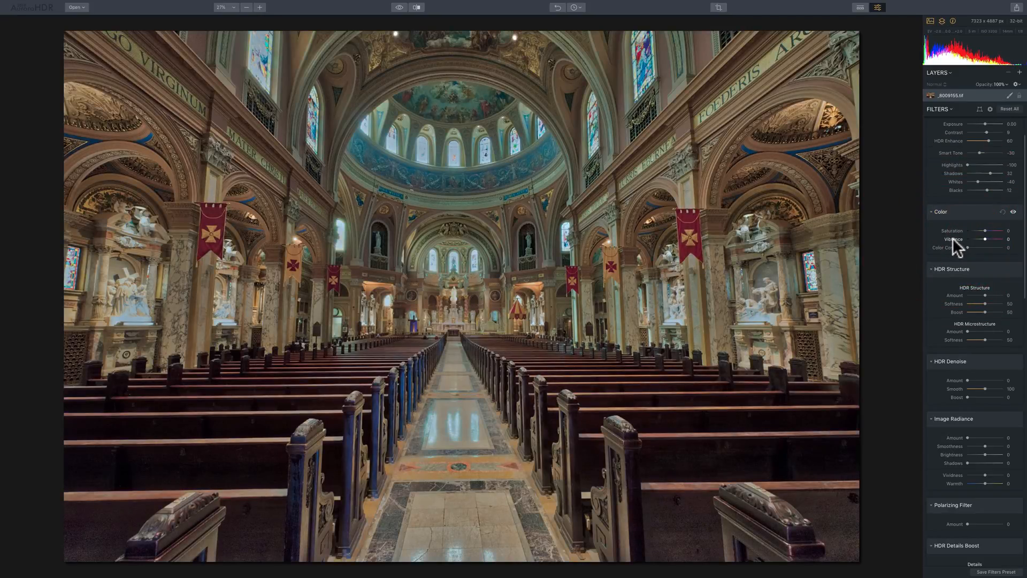
left_click_drag(1000, 239, 983, 239)
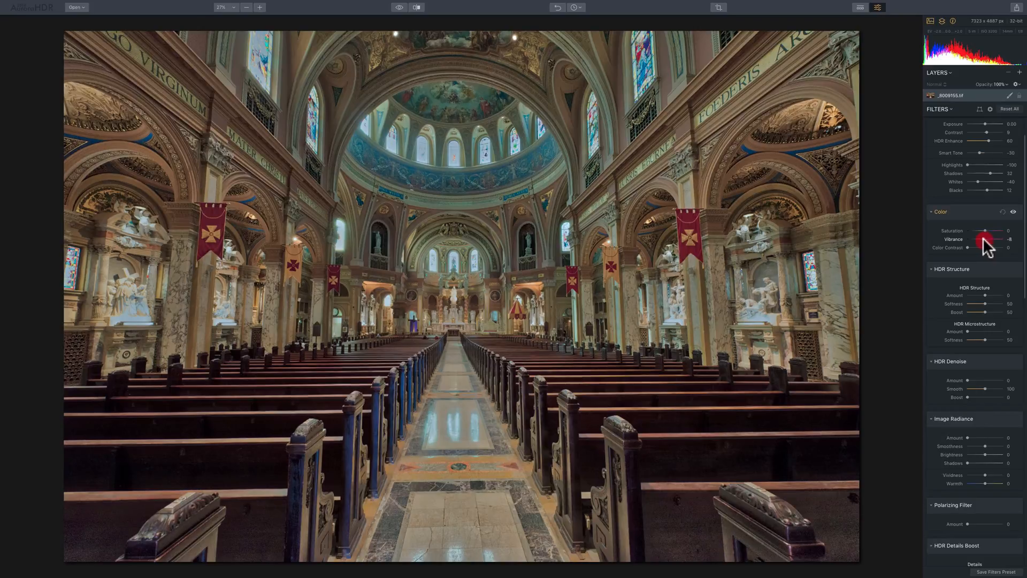
left_click_drag(996, 239, 968, 238)
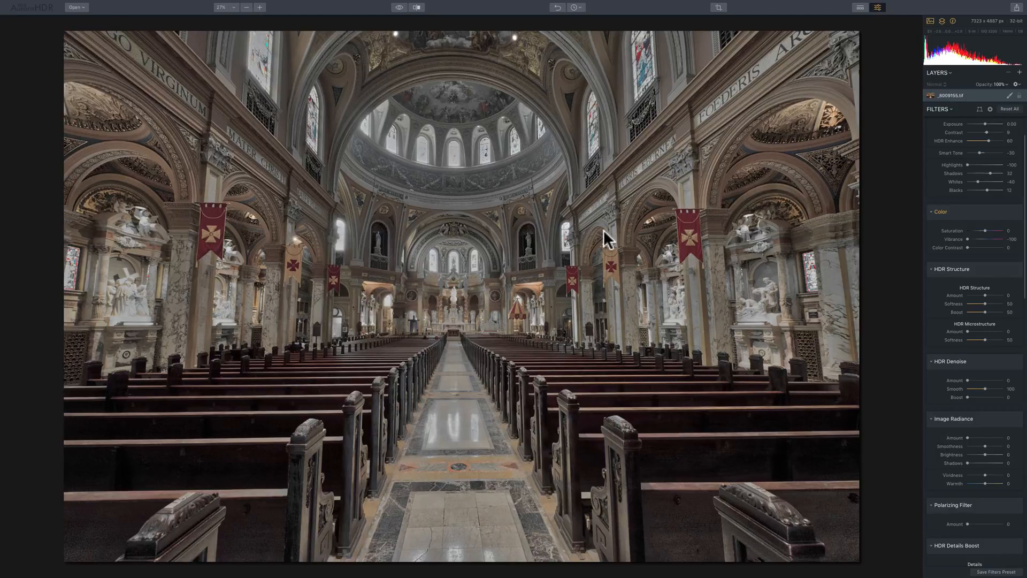
mouse_move(471, 183)
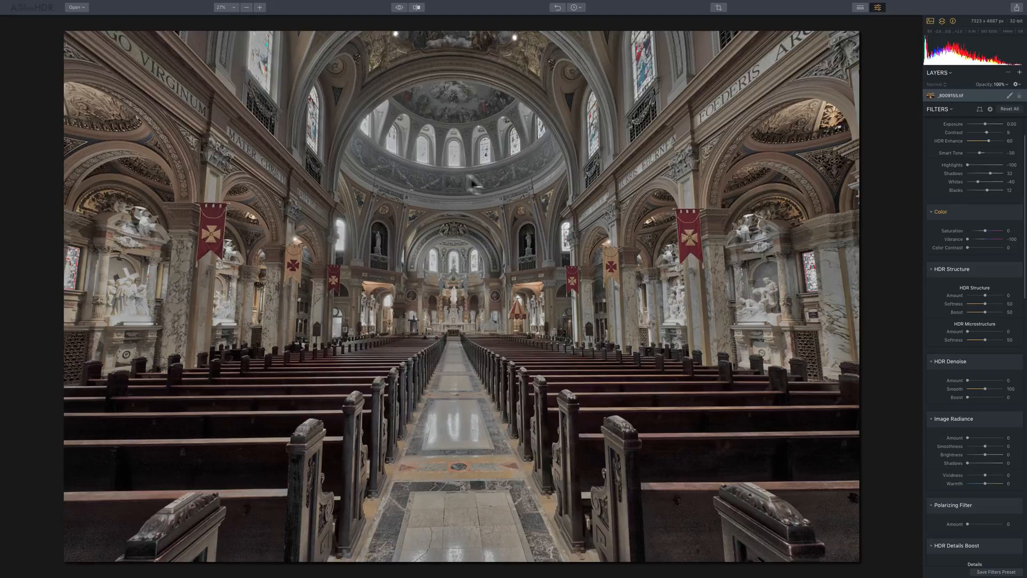
mouse_move(466, 295)
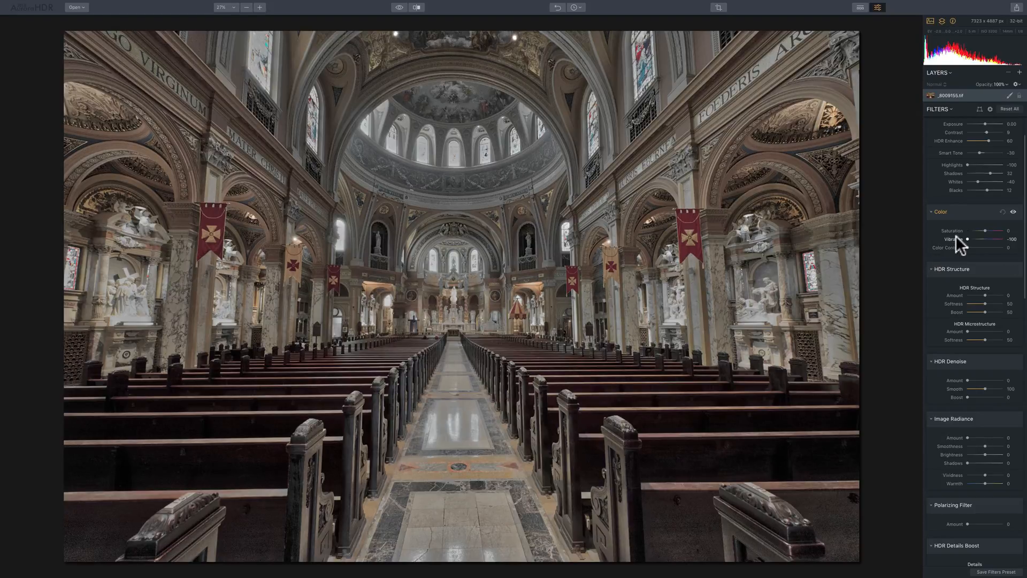
left_click_drag(976, 239, 993, 239)
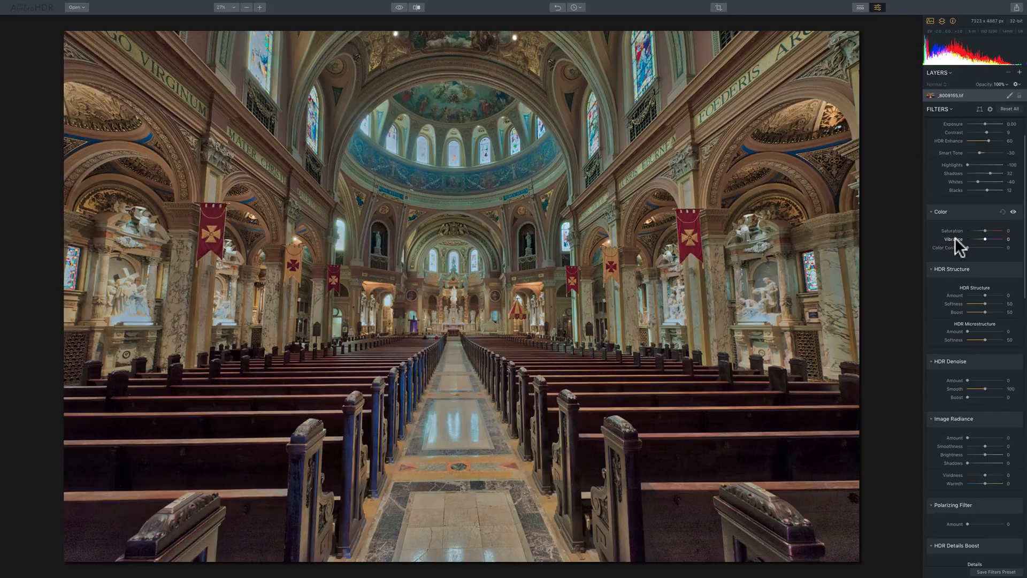
mouse_move(988, 238)
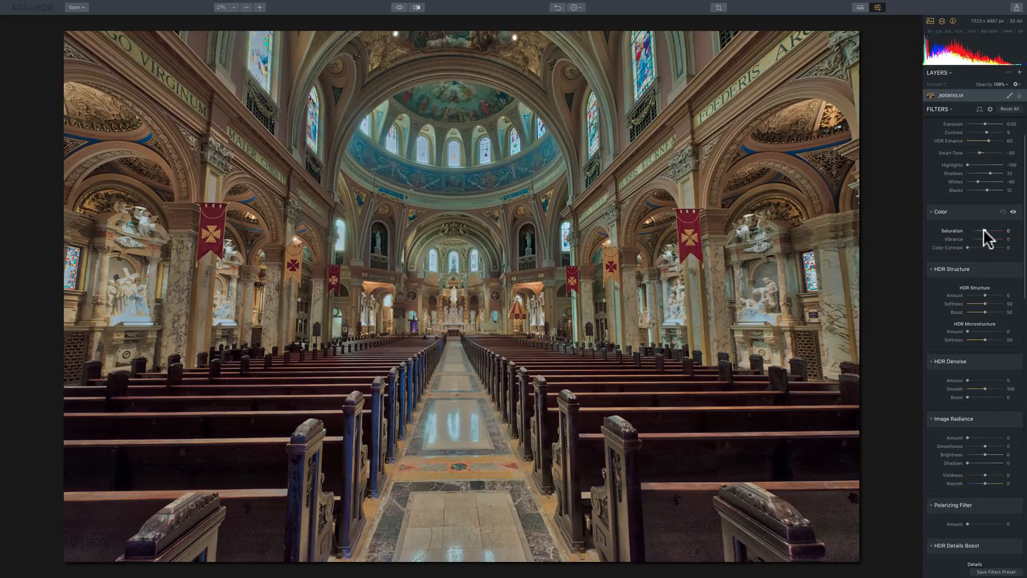
left_click_drag(995, 231, 1007, 231)
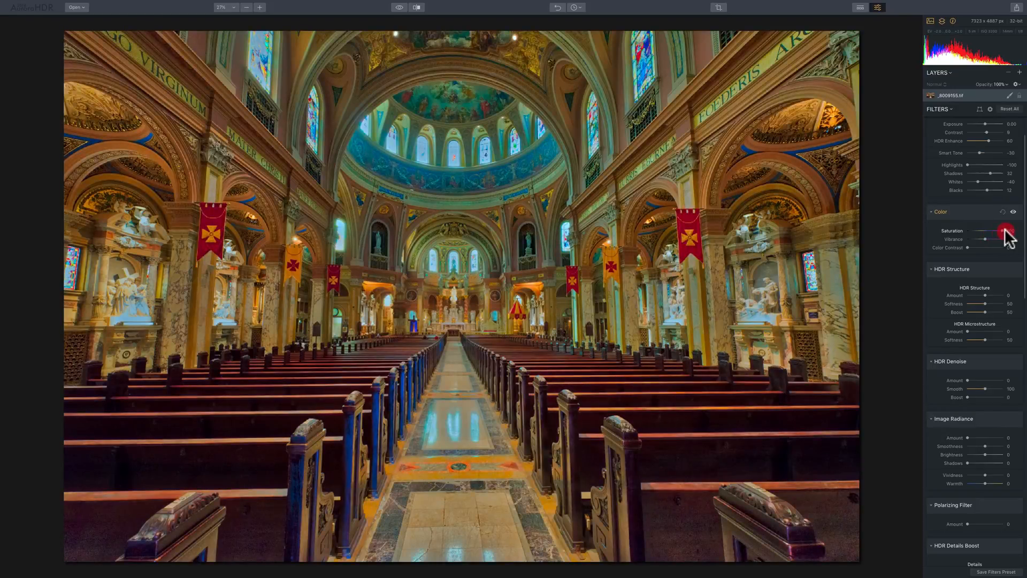
left_click_drag(1008, 231, 1002, 231)
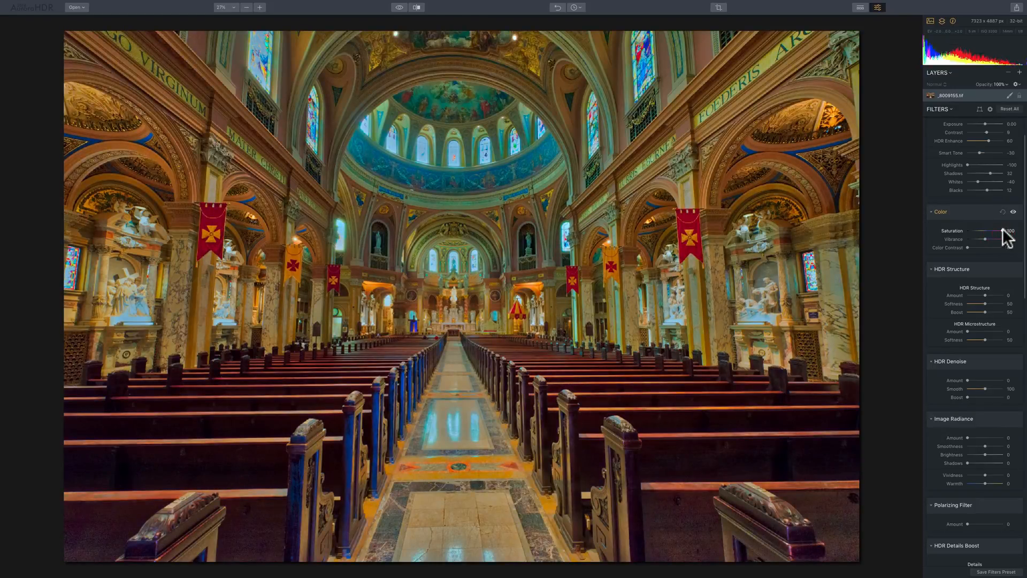
left_click_drag(1001, 231, 976, 232)
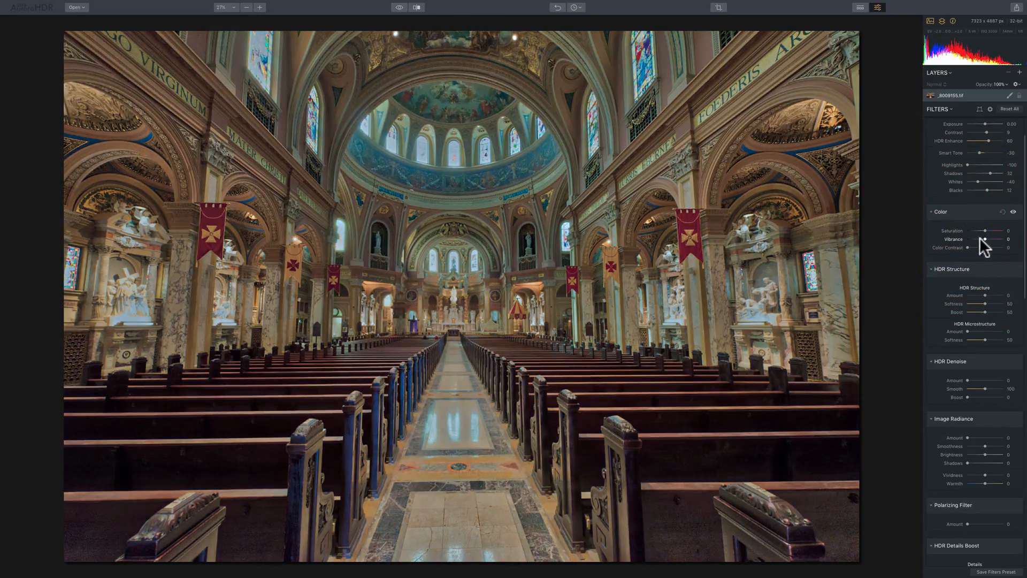
left_click_drag(983, 238, 999, 238)
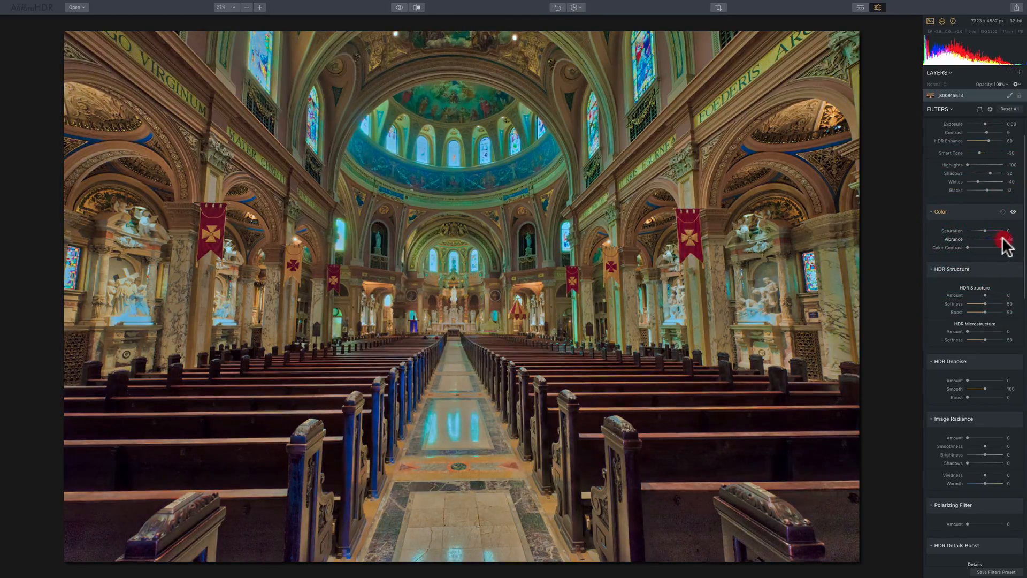
left_click_drag(1002, 239, 985, 238)
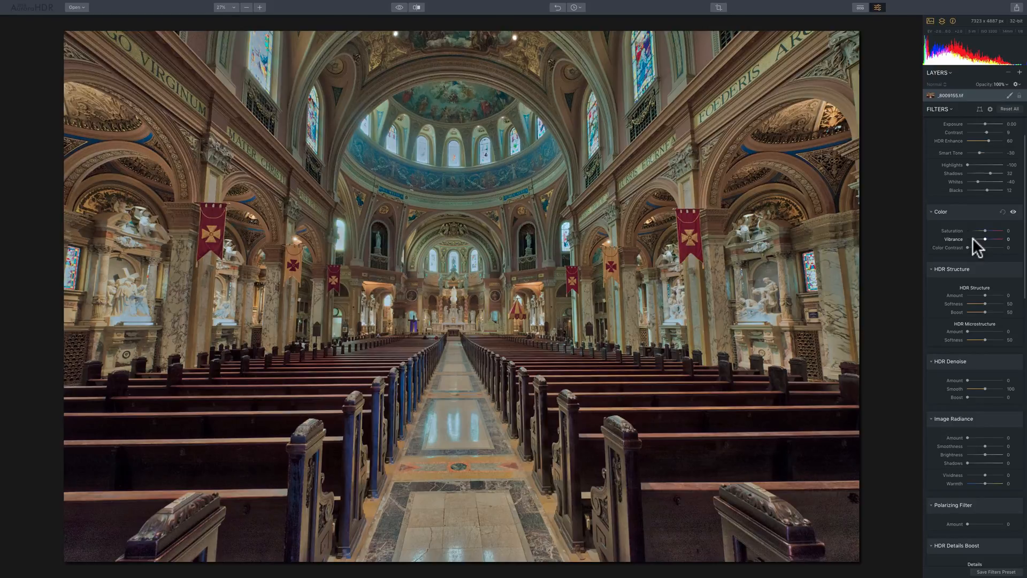
mouse_move(957, 247)
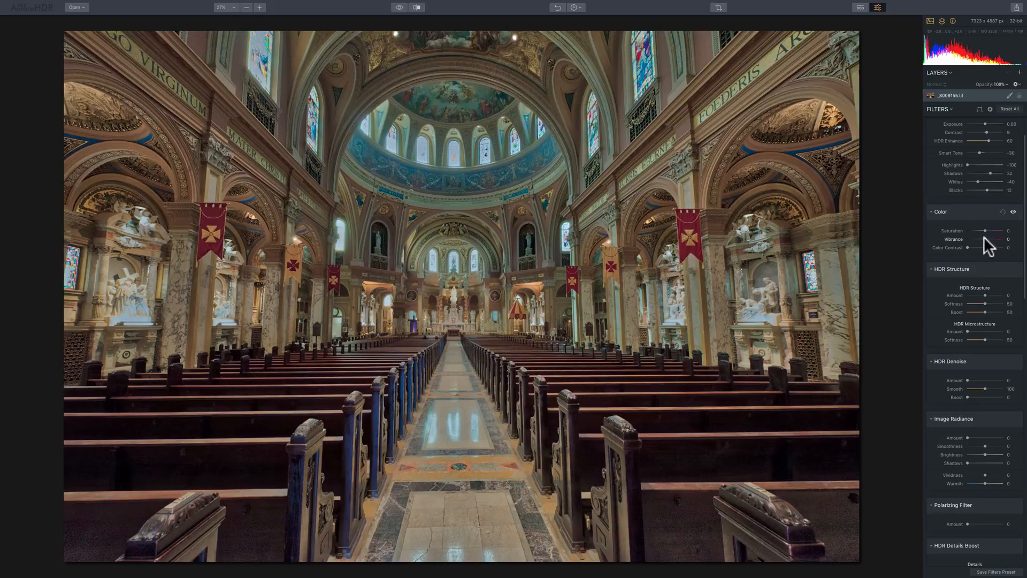
left_click_drag(988, 238, 974, 239)
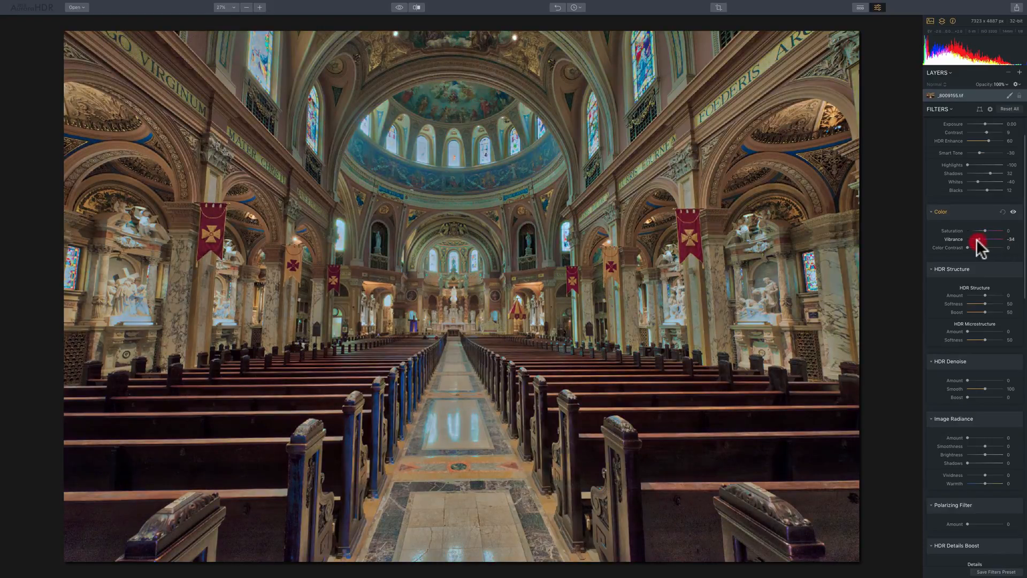
left_click_drag(976, 239, 1008, 239)
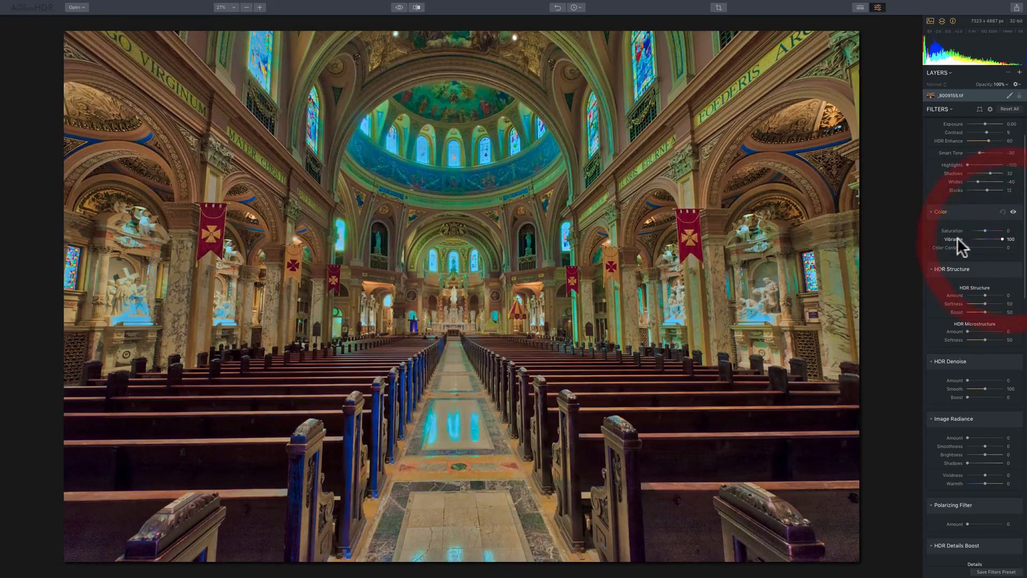
left_click_drag(1006, 239, 965, 239)
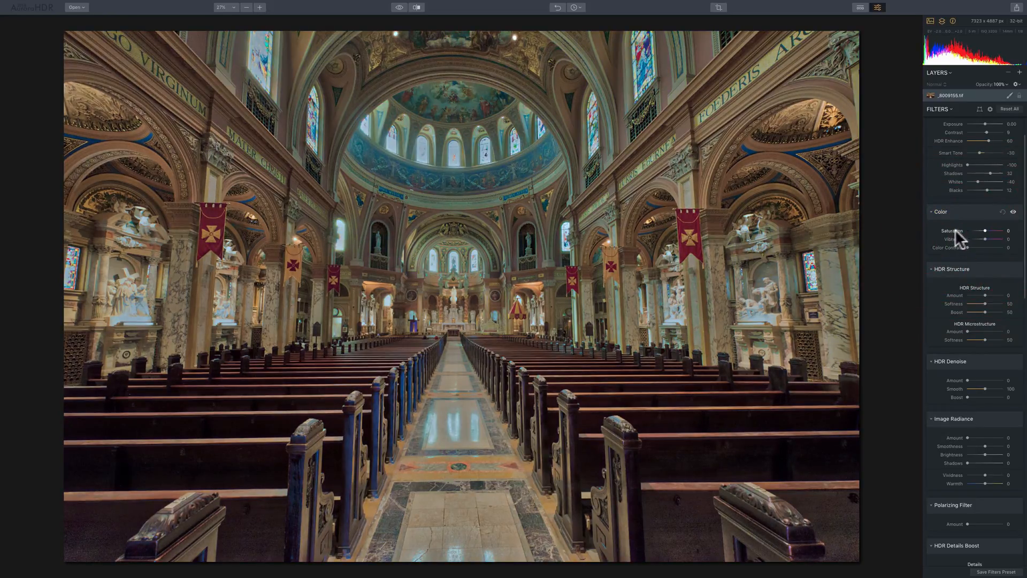
left_click_drag(982, 231, 996, 231)
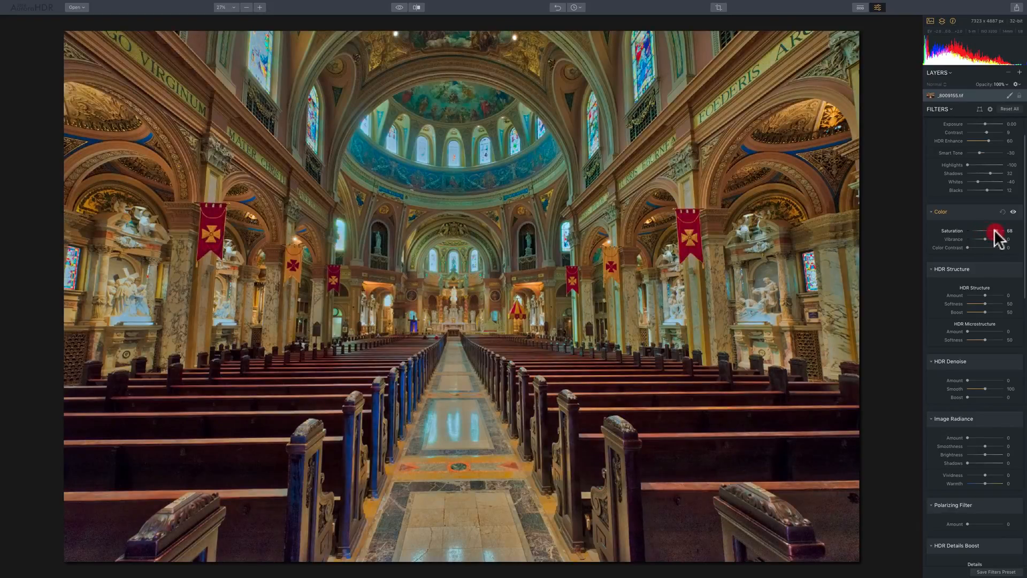
left_click_drag(996, 232, 994, 231)
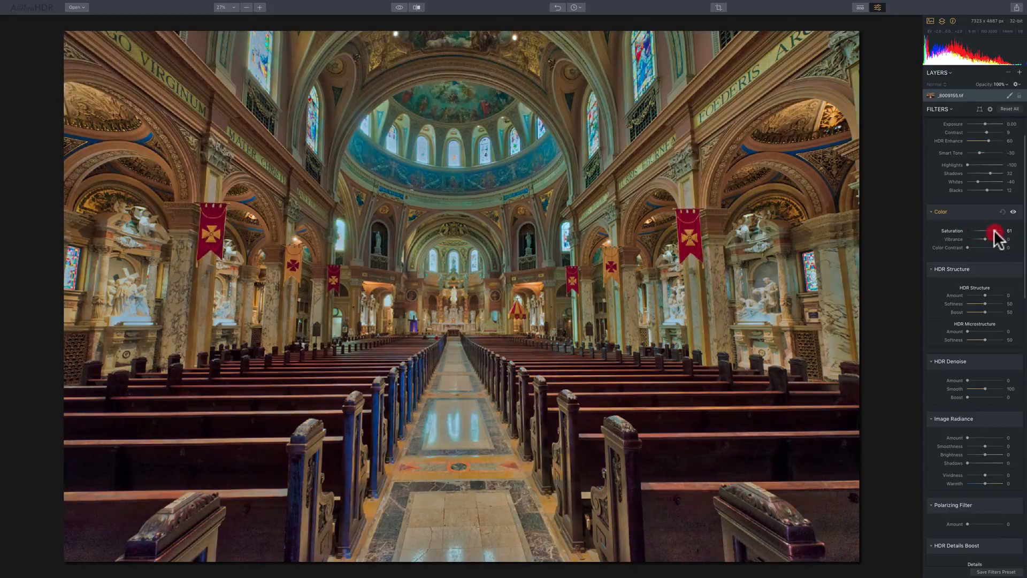
left_click_drag(994, 231, 1009, 231)
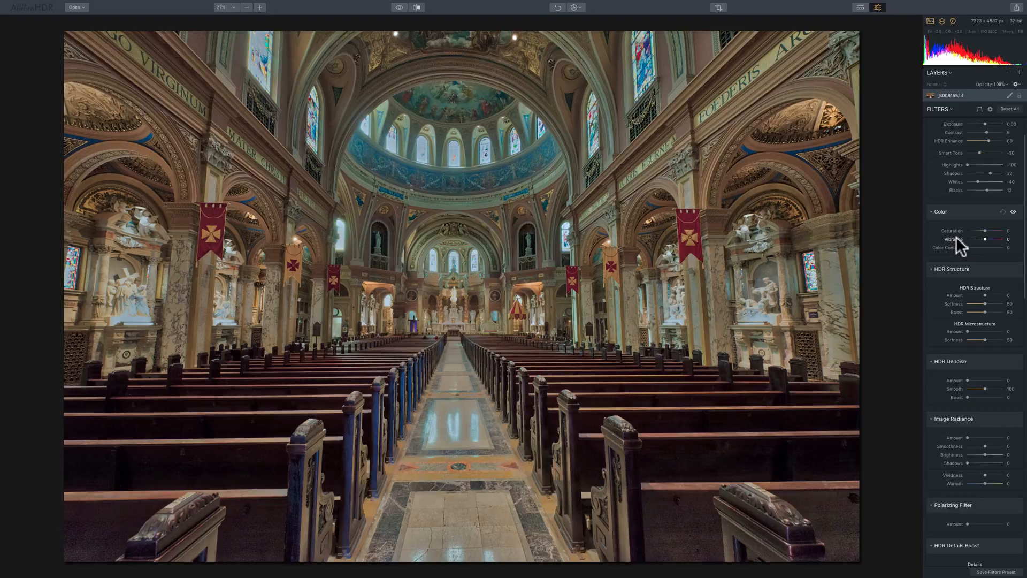
mouse_move(954, 250)
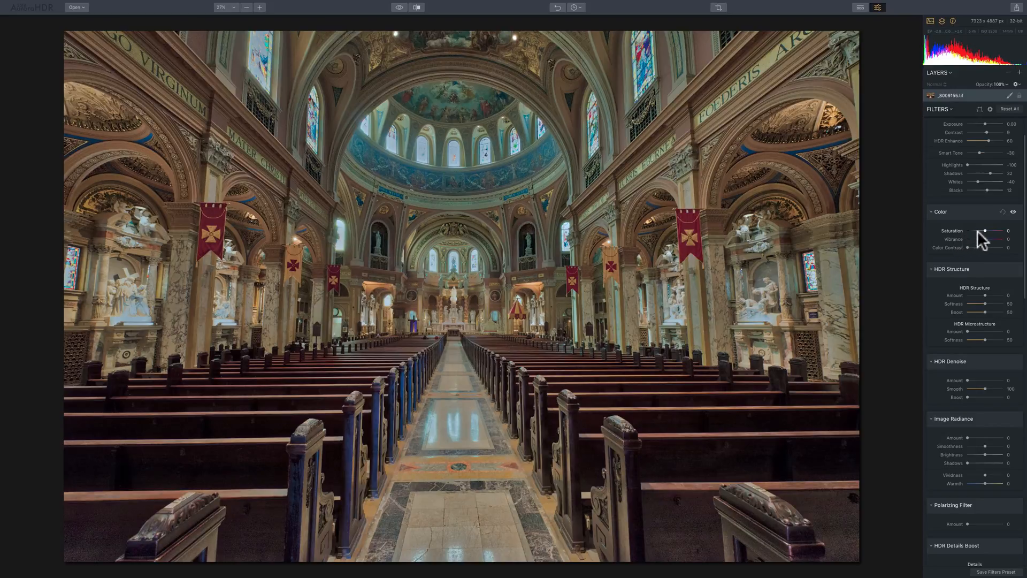
left_click_drag(986, 230, 991, 231)
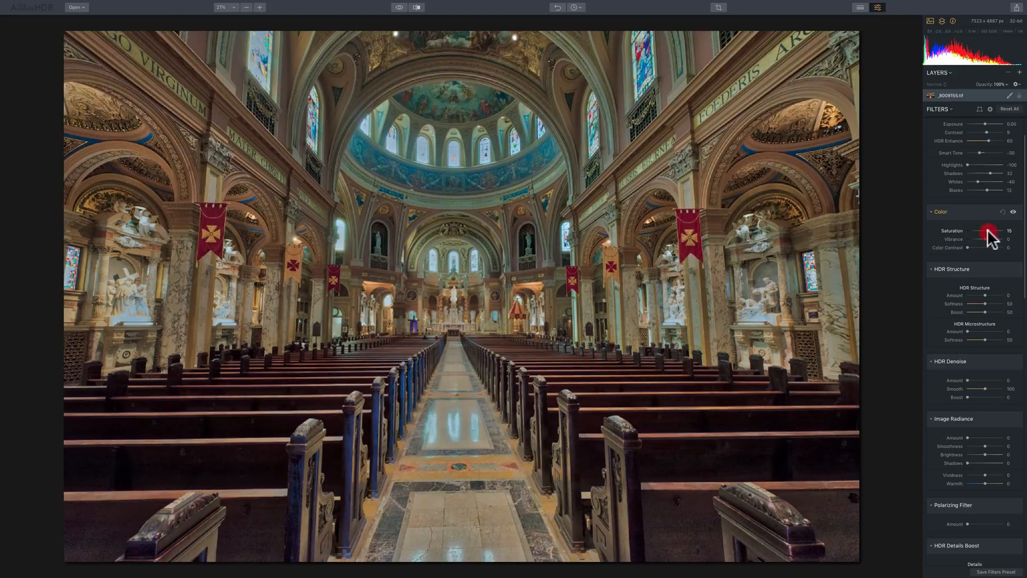
left_click_drag(991, 232, 988, 231)
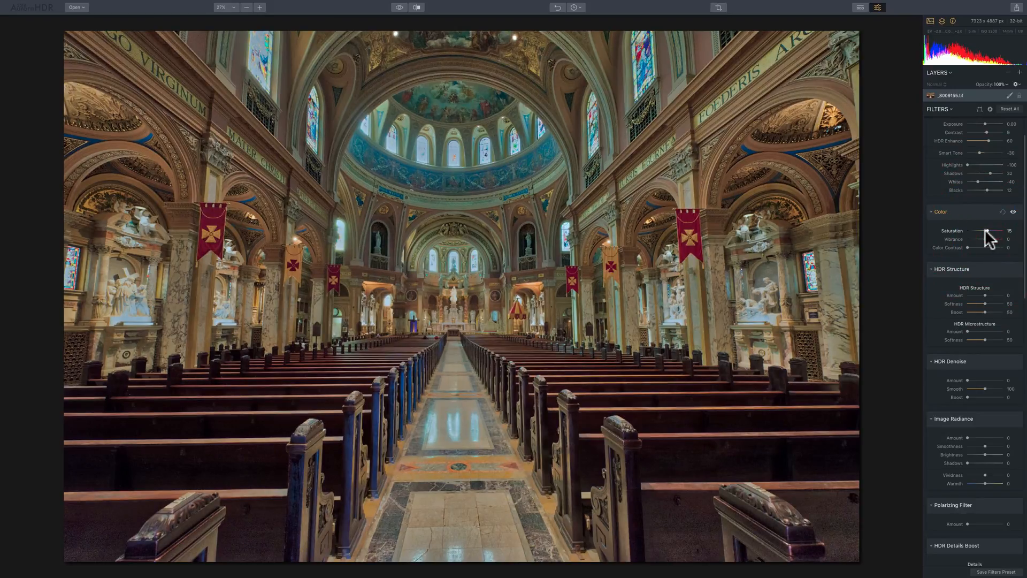
left_click_drag(1001, 231, 973, 231)
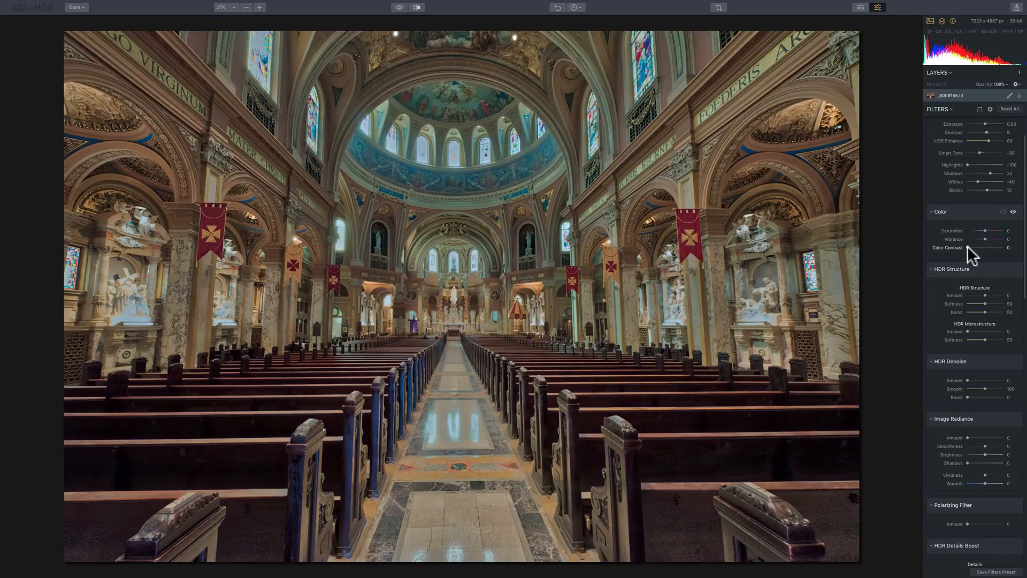
left_click_drag(998, 248, 1012, 247)
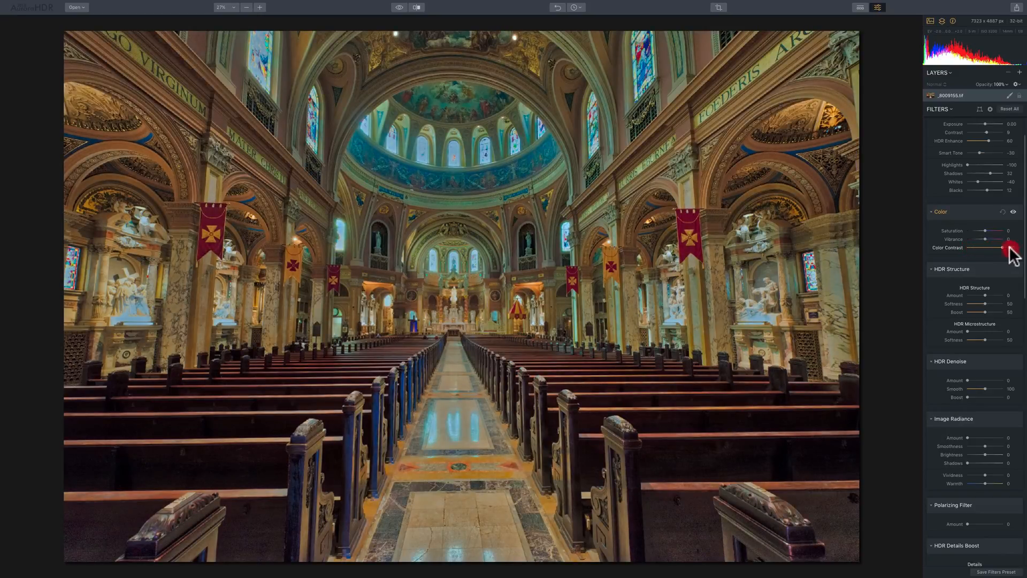
left_click_drag(1009, 255, 1011, 256)
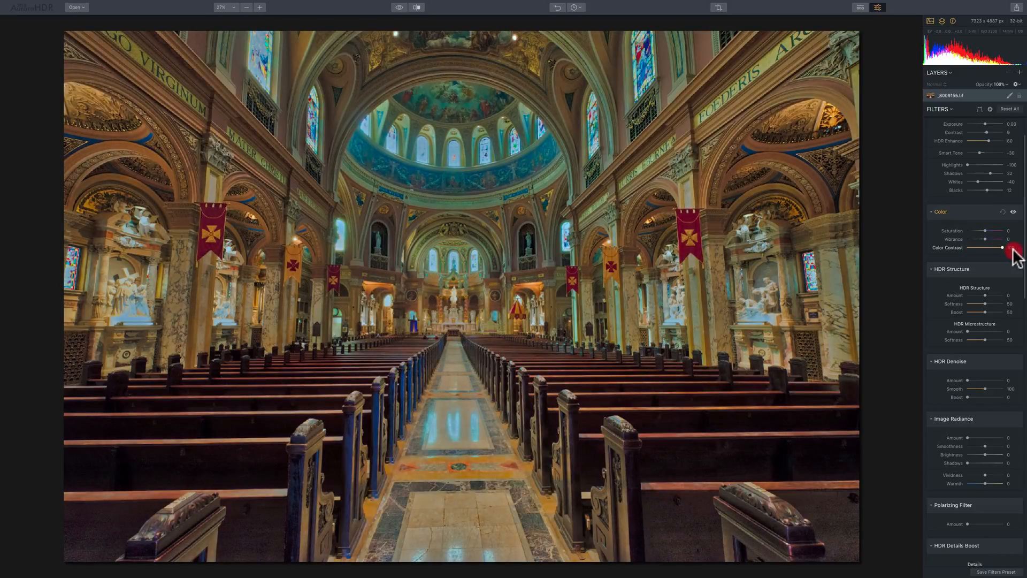
left_click_drag(1011, 247, 994, 248)
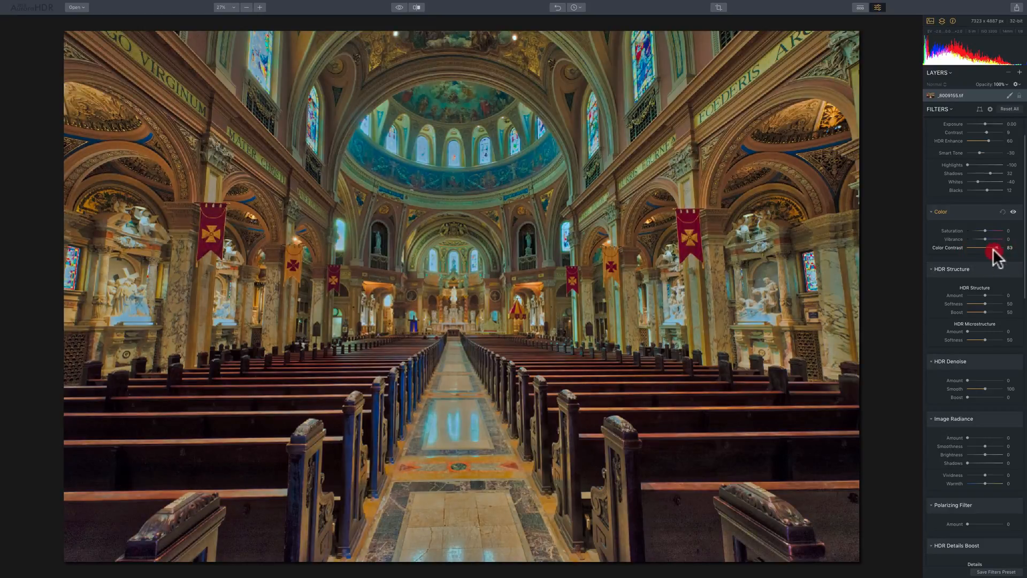
left_click_drag(994, 251, 985, 247)
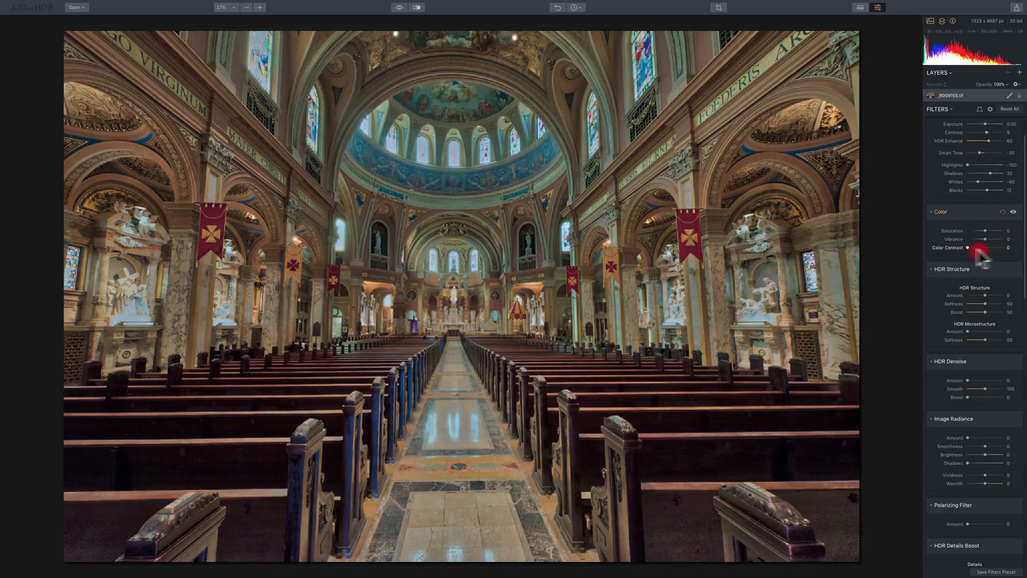
left_click_drag(986, 248, 1000, 255)
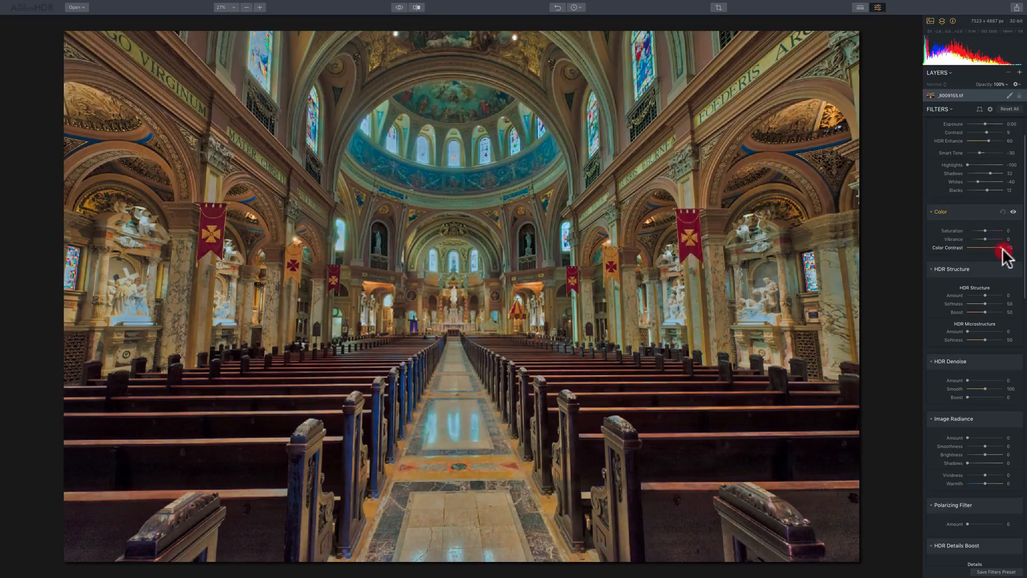
left_click_drag(983, 254, 1003, 255)
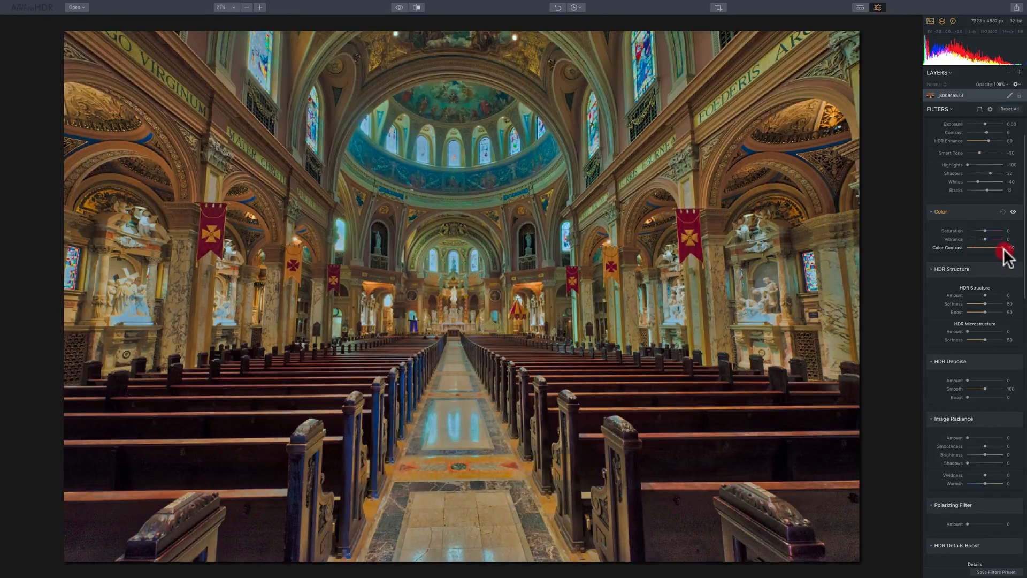
left_click_drag(1002, 255, 976, 255)
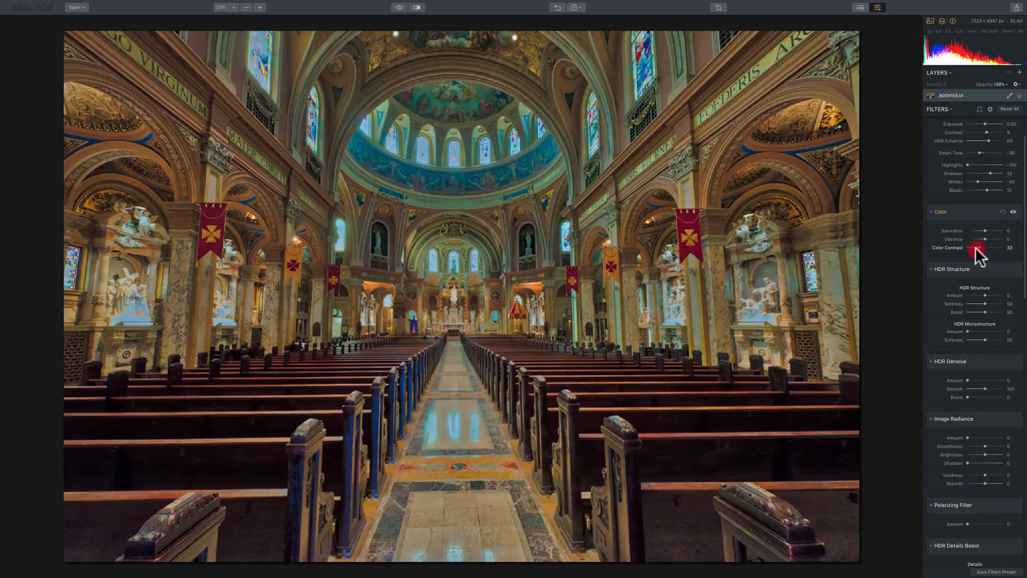
left_click_drag(982, 248, 967, 248)
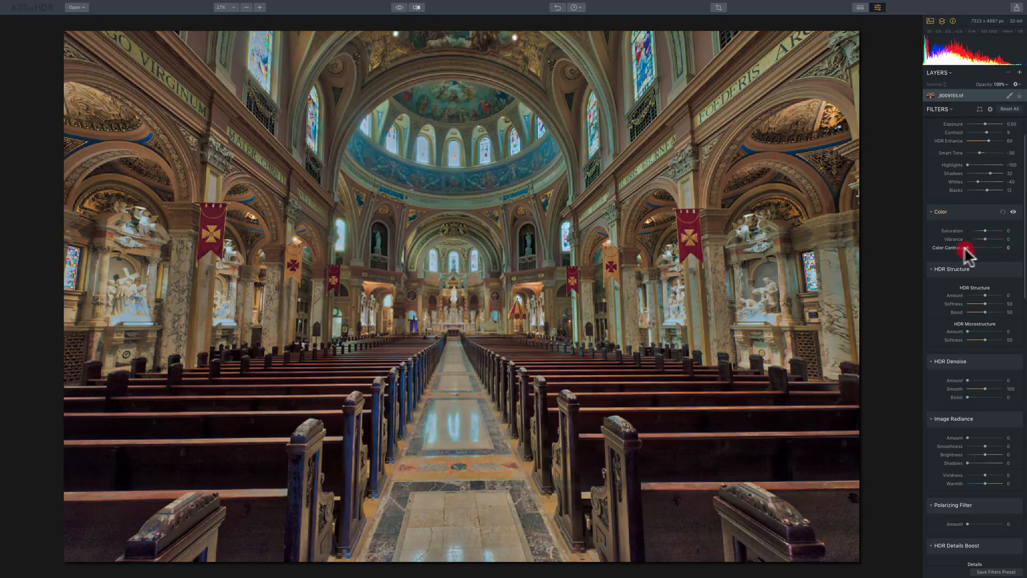
left_click_drag(966, 247, 993, 247)
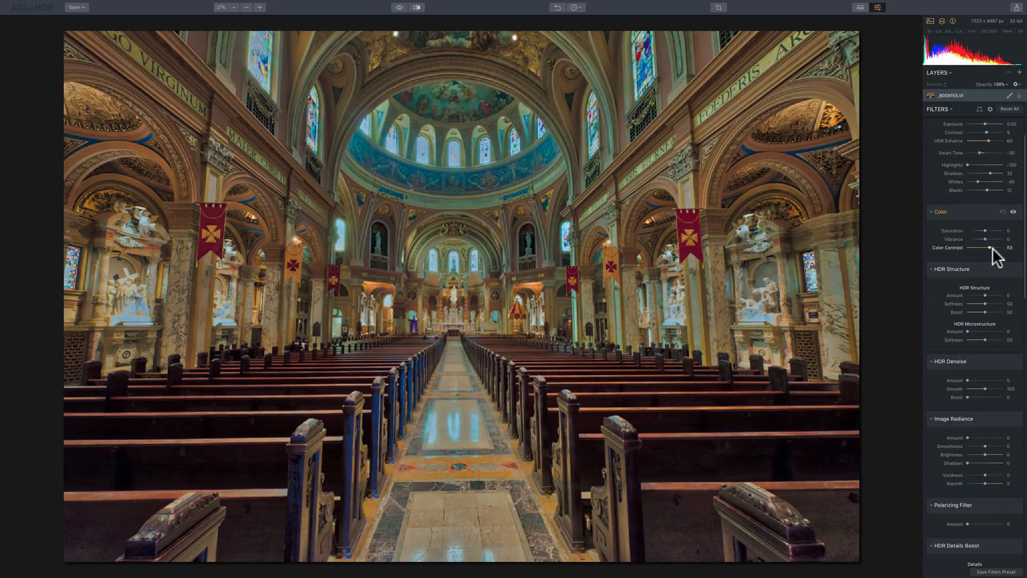
left_click_drag(1000, 247, 966, 247)
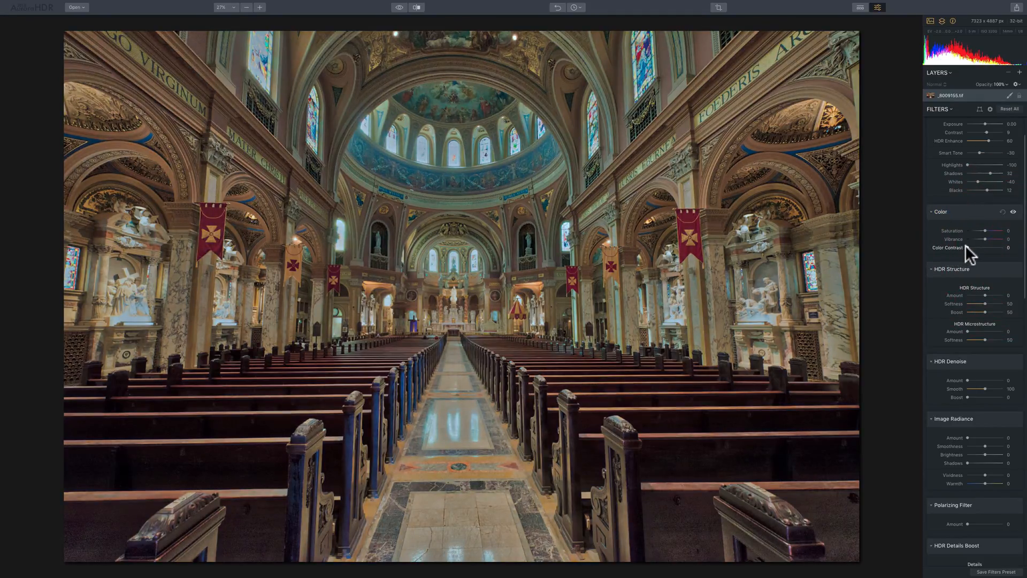
left_click_drag(1002, 247, 982, 248)
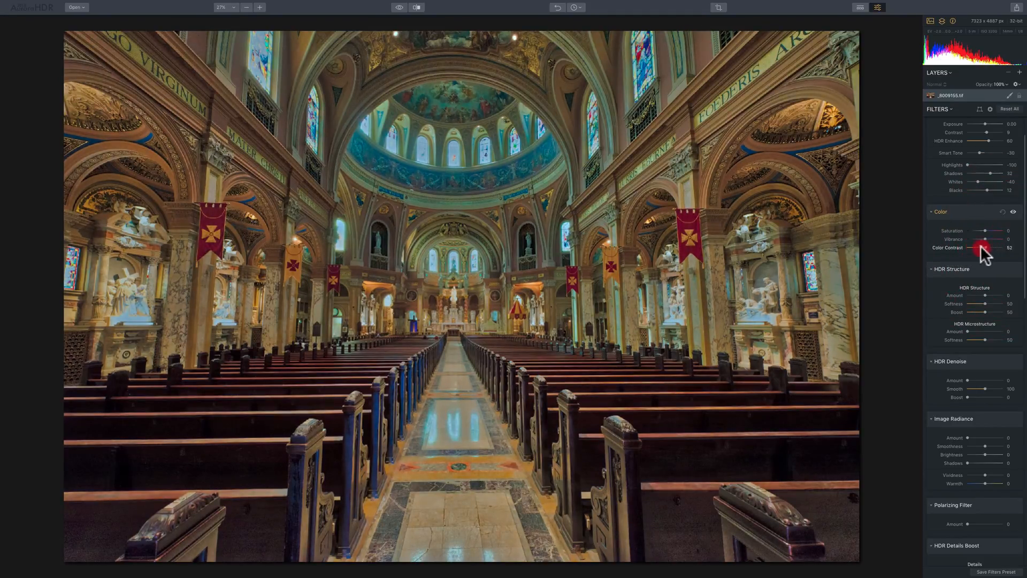
left_click_drag(982, 247, 964, 247)
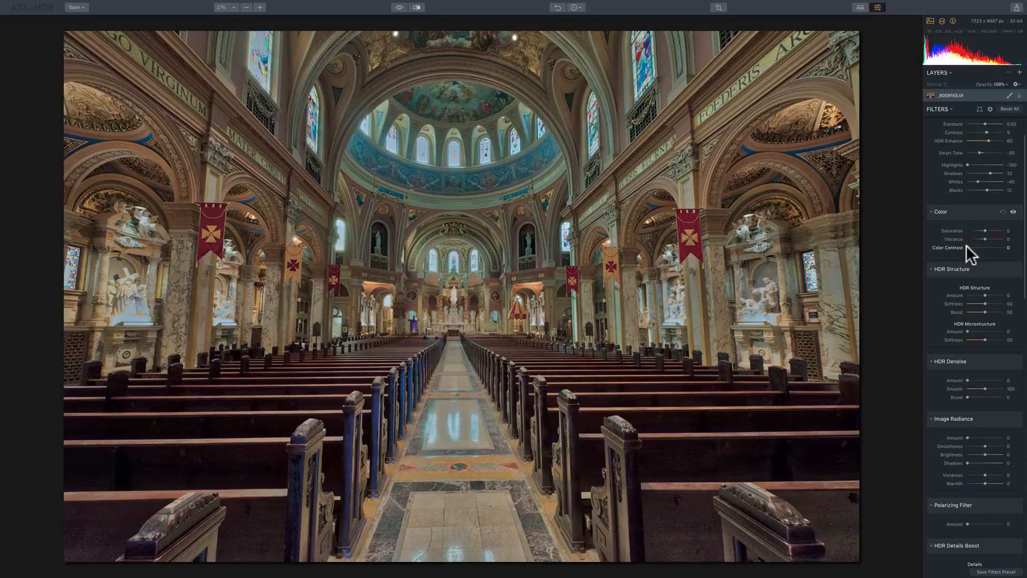
left_click_drag(969, 247, 991, 248)
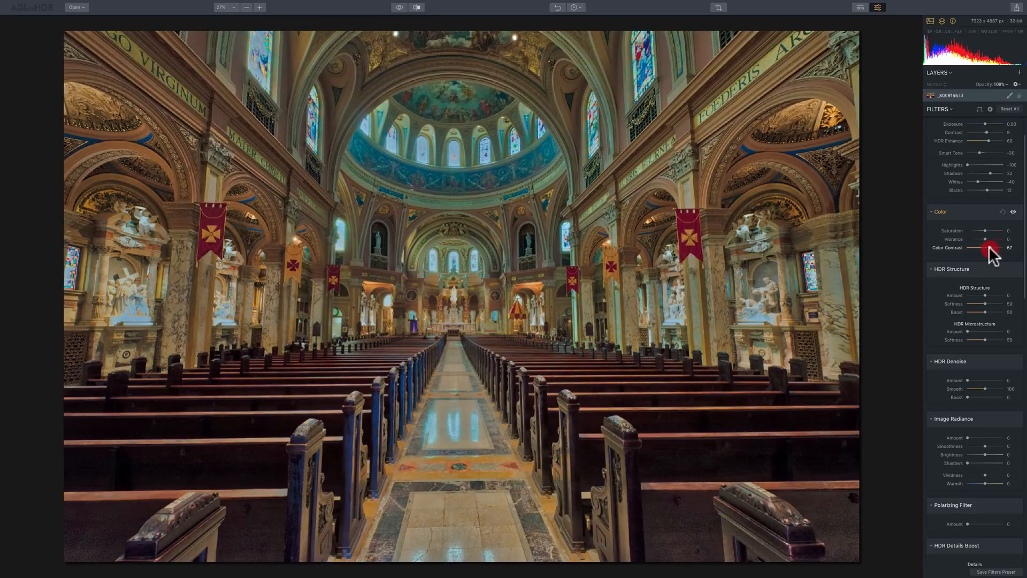
left_click_drag(991, 248, 968, 247)
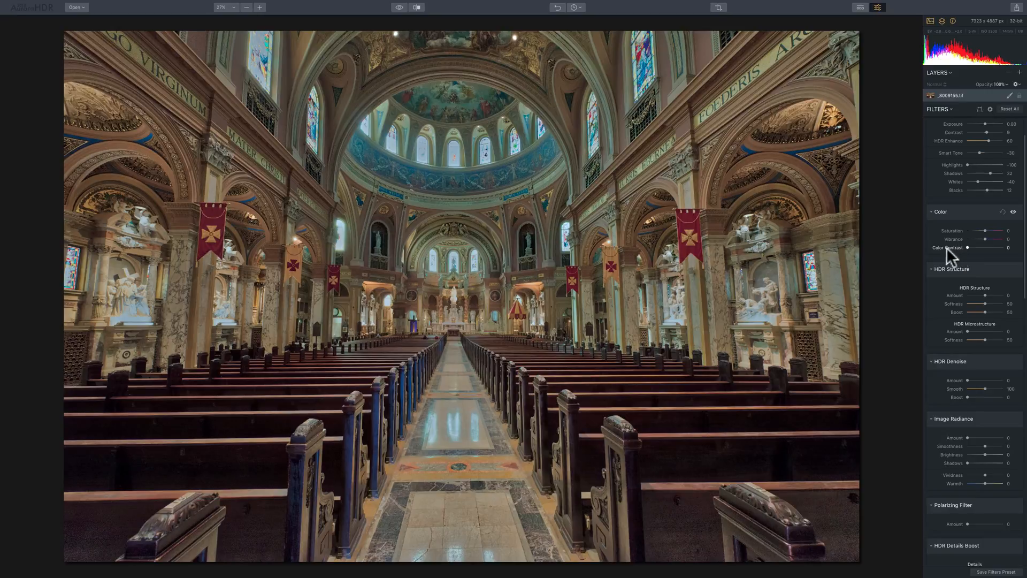
mouse_move(957, 259)
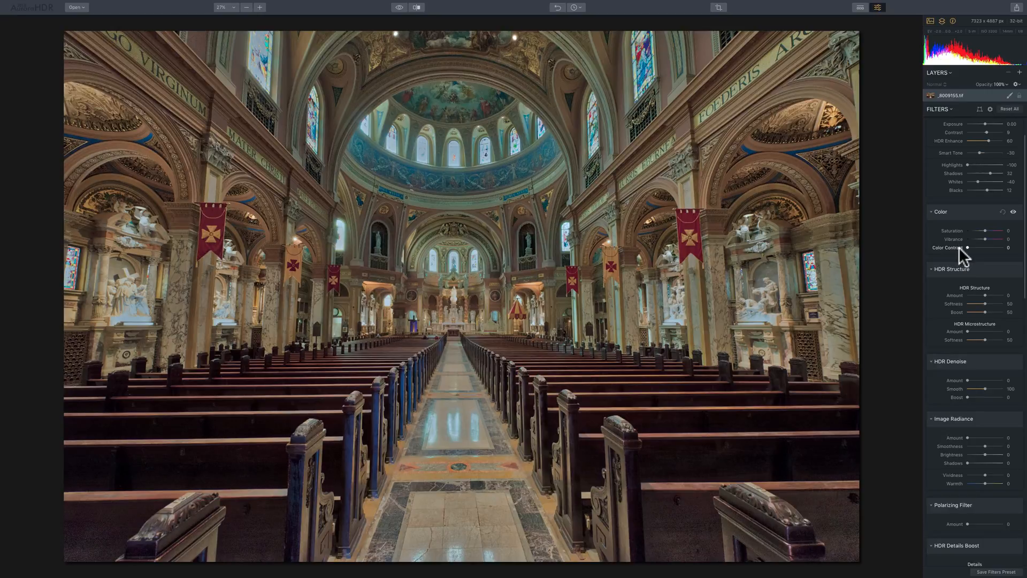